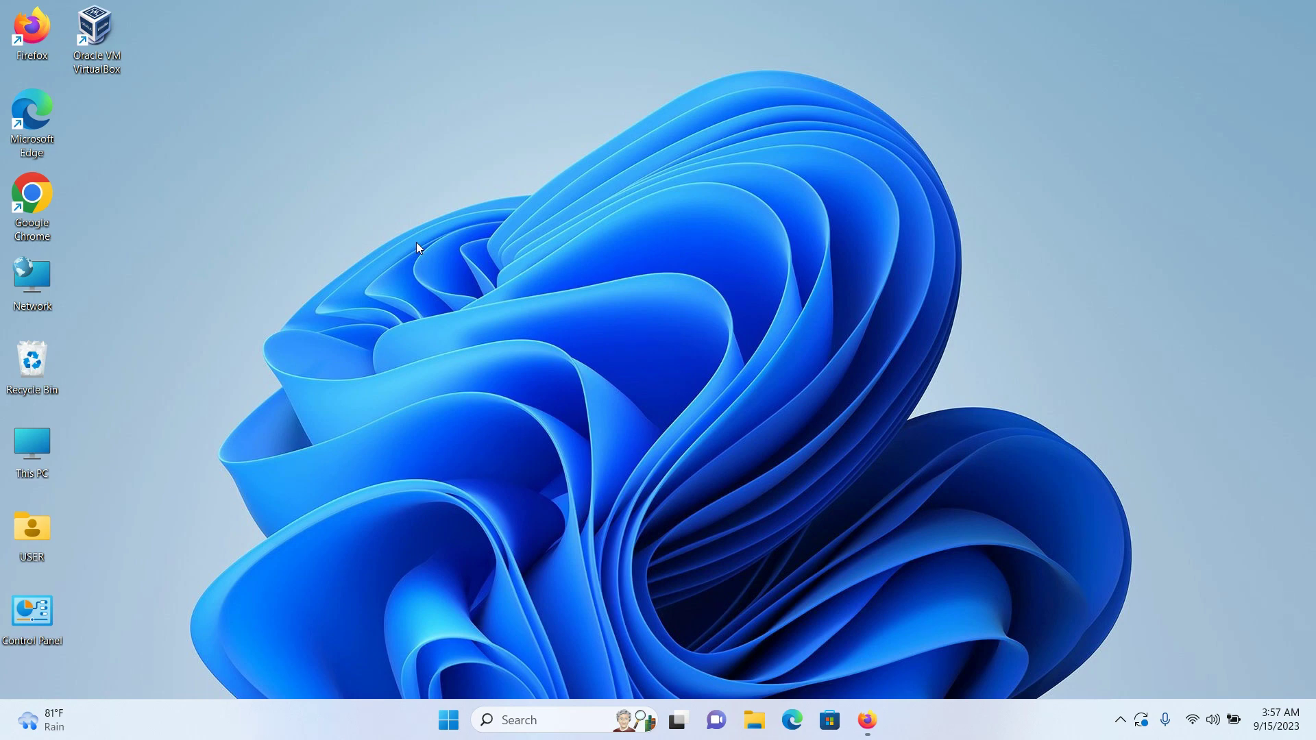
mouse_move(440, 263)
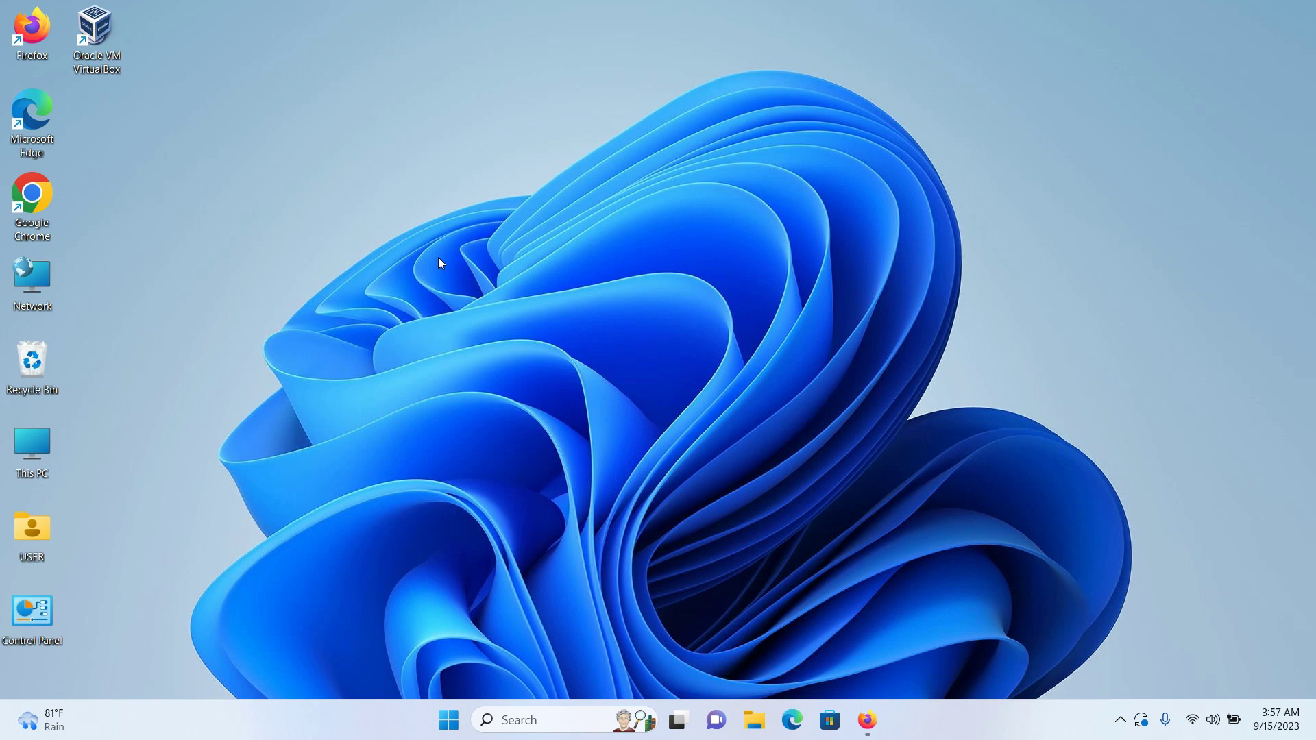
mouse_move(600, 317)
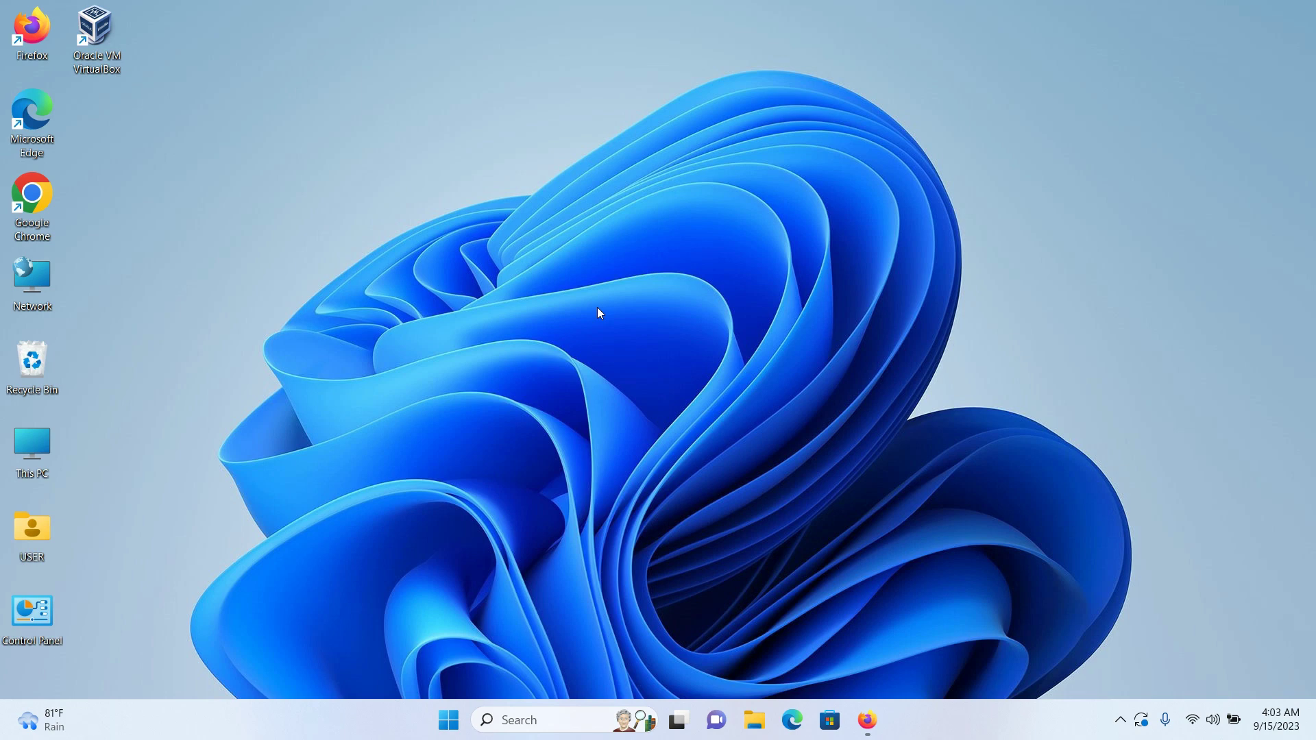
mouse_move(636, 409)
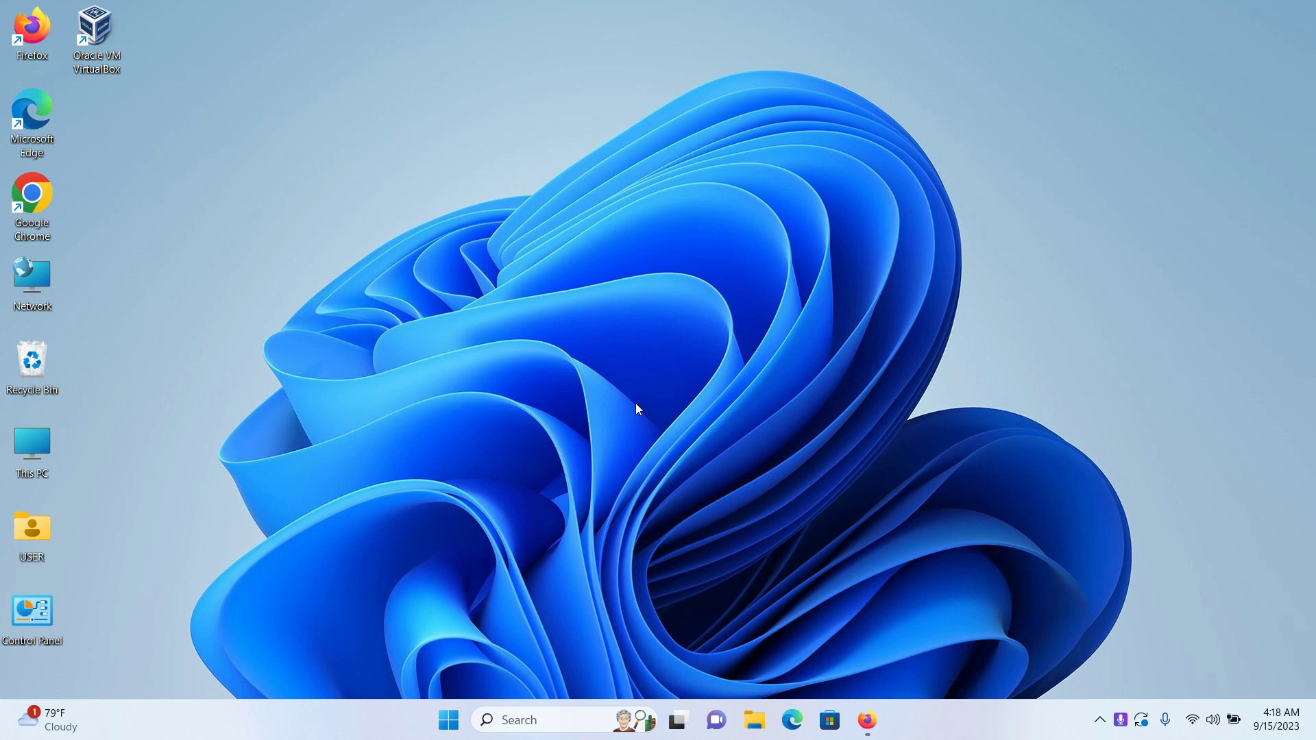
Search the taskbar for 'settings' to reach Windows Security under Privacy & security.
left_click(537, 720)
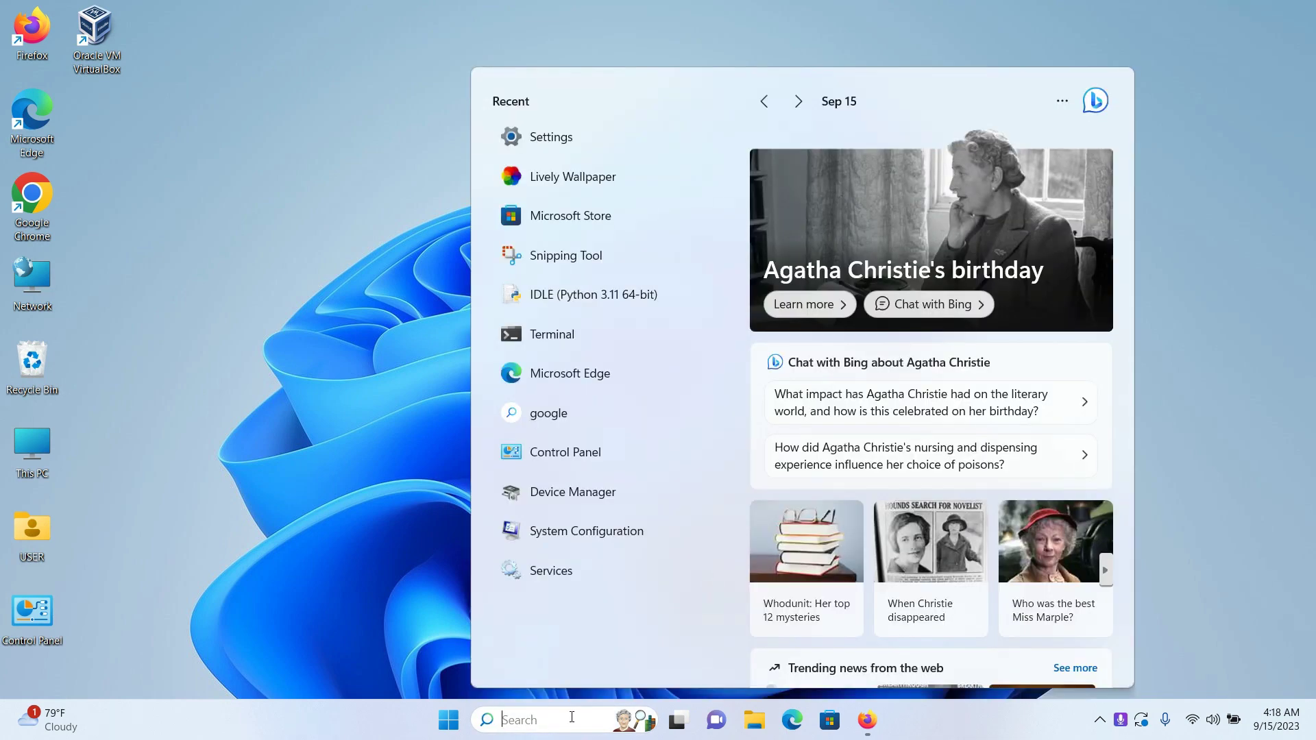
type("settings")
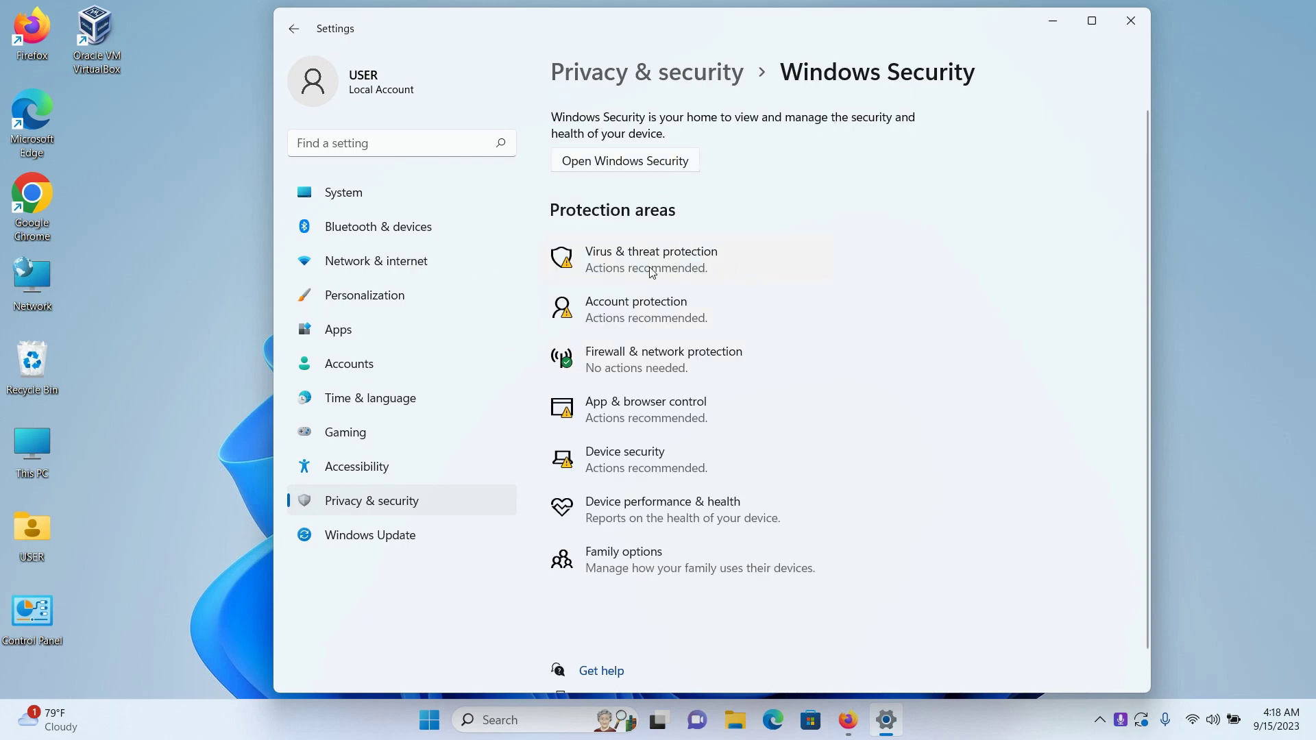
Go to Virus & threat protection and reach its Manage settings page.
left_click(650, 259)
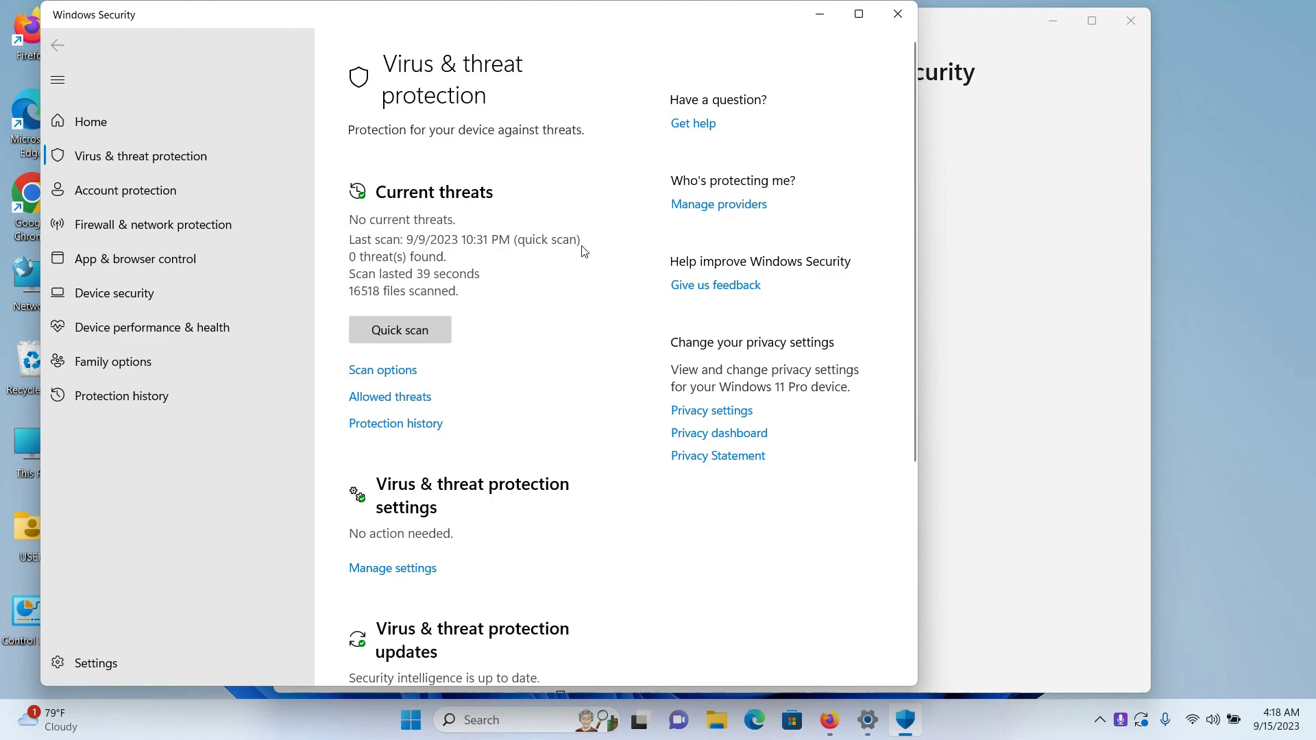
scroll("down", 3)
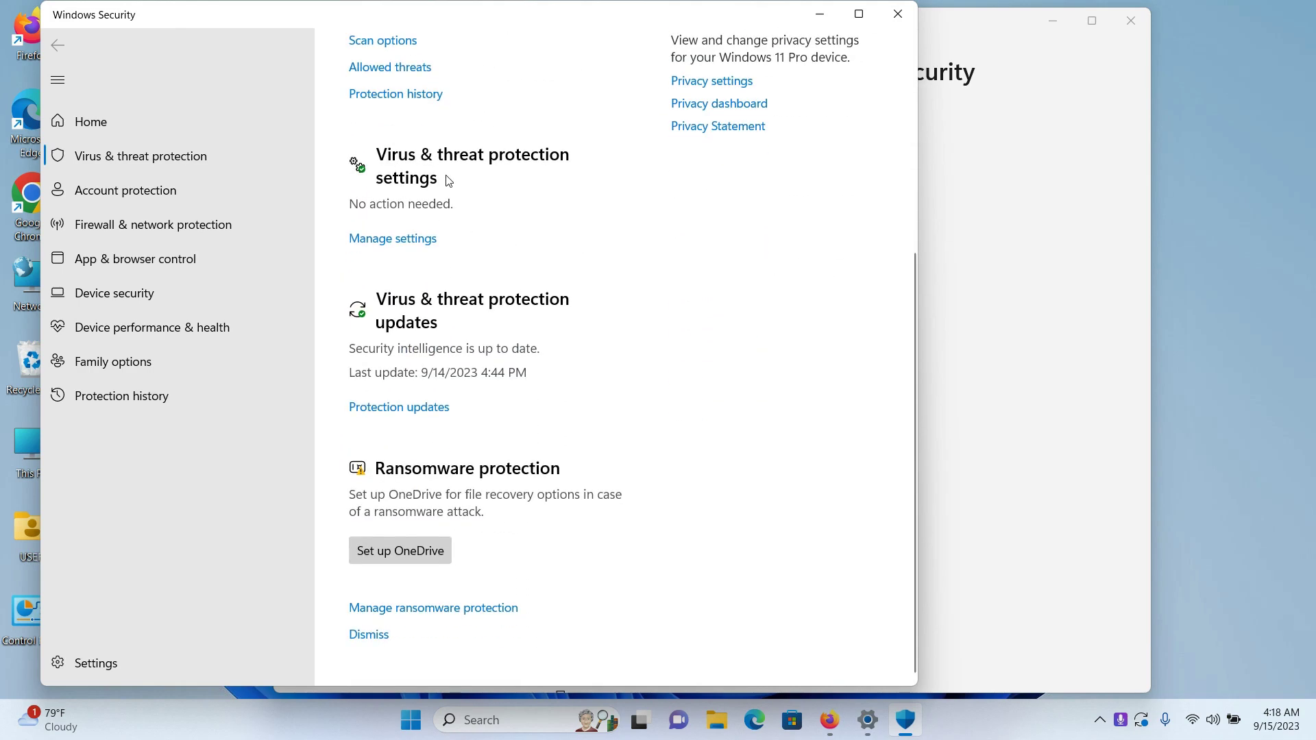
left_click(392, 238)
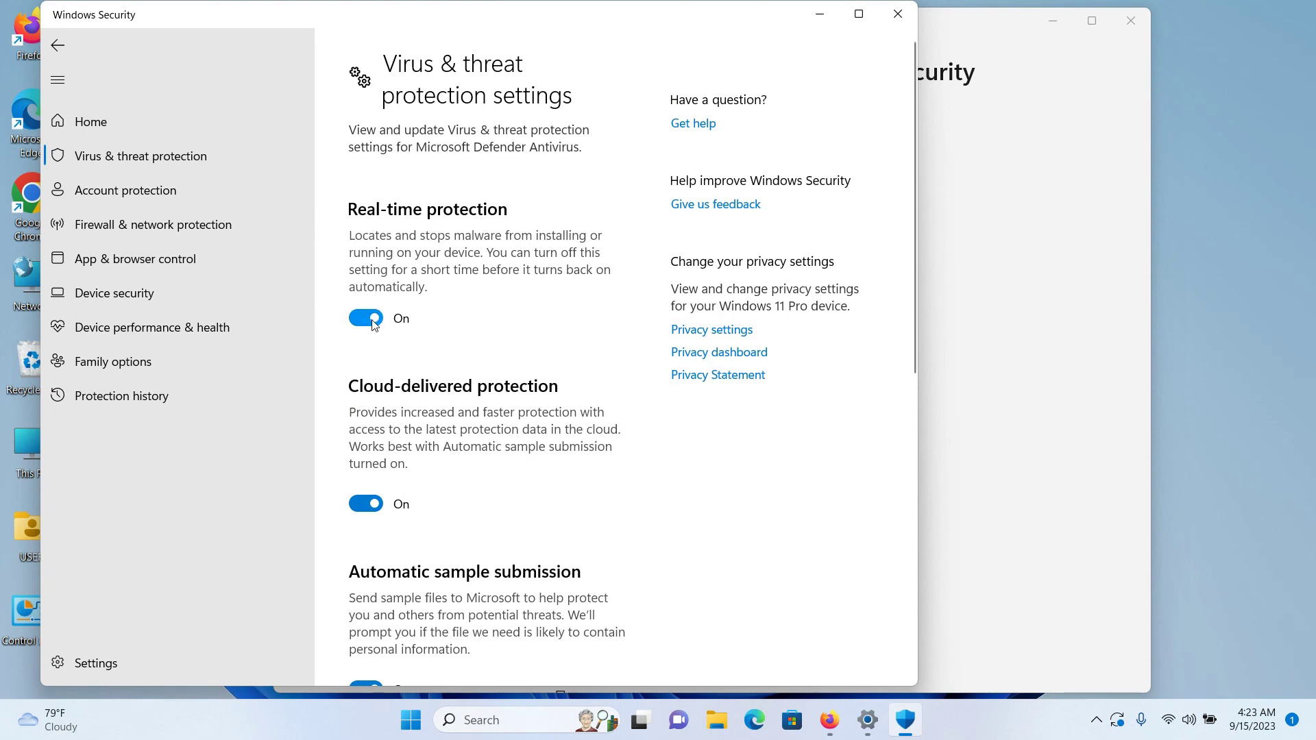
left_click(365, 318)
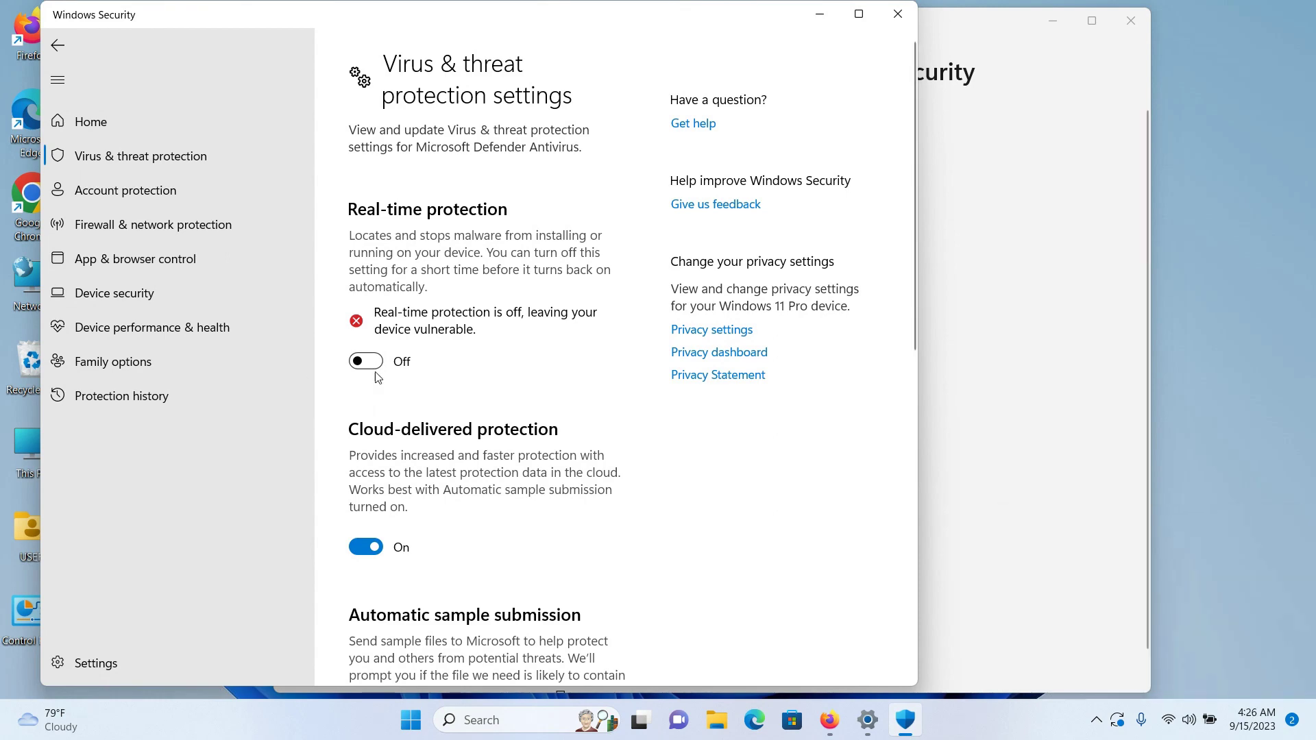
mouse_move(383, 379)
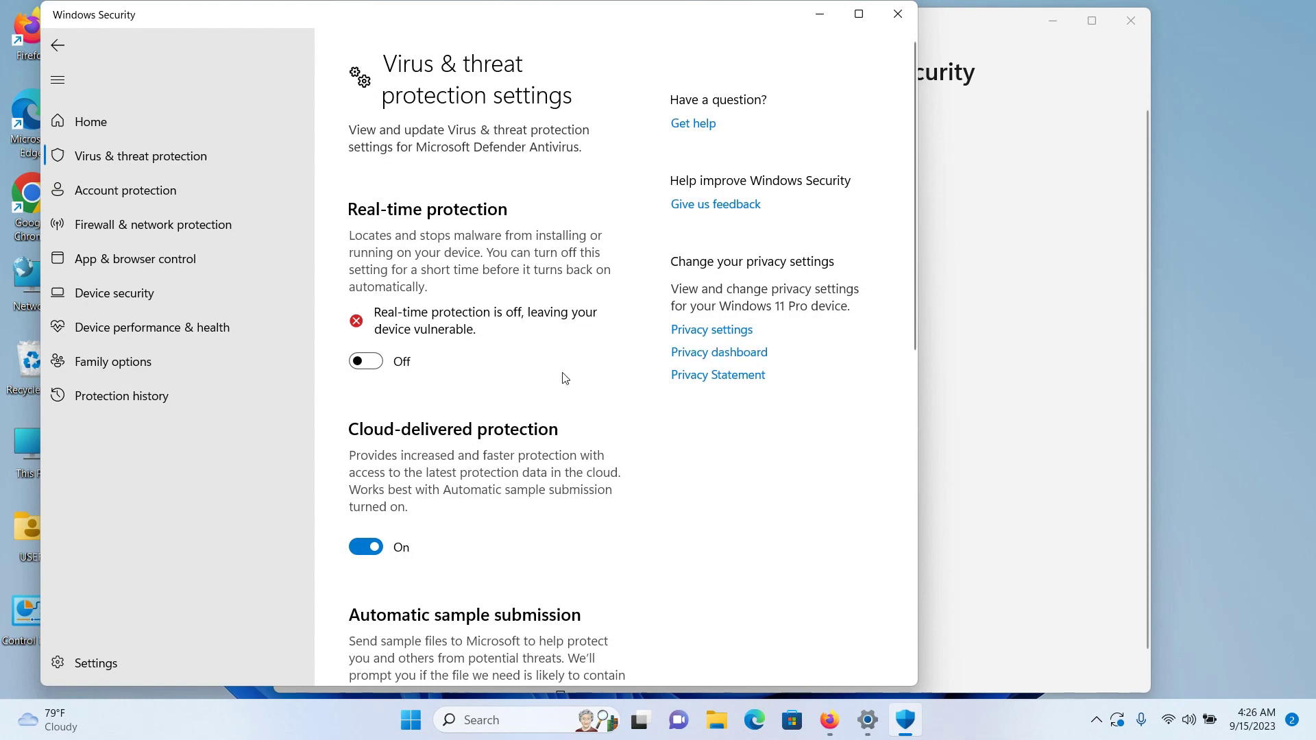
mouse_move(676, 312)
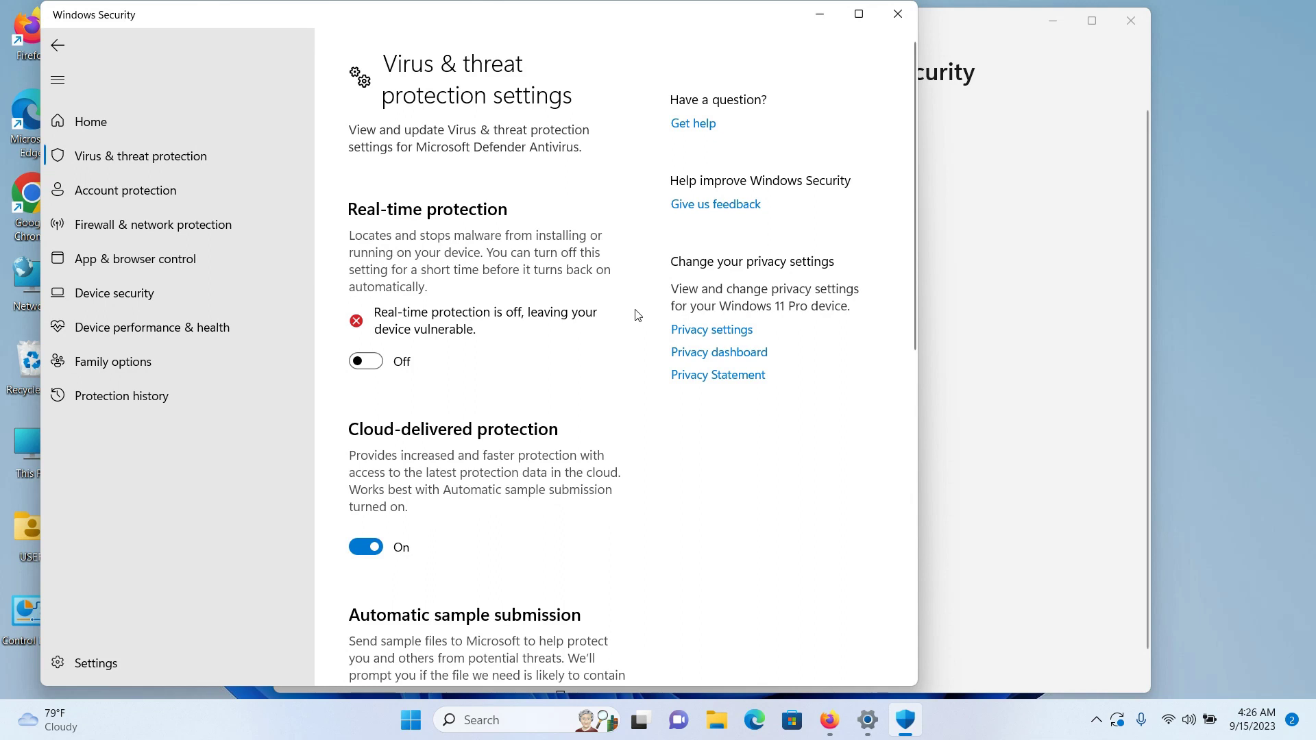
mouse_move(1164, 448)
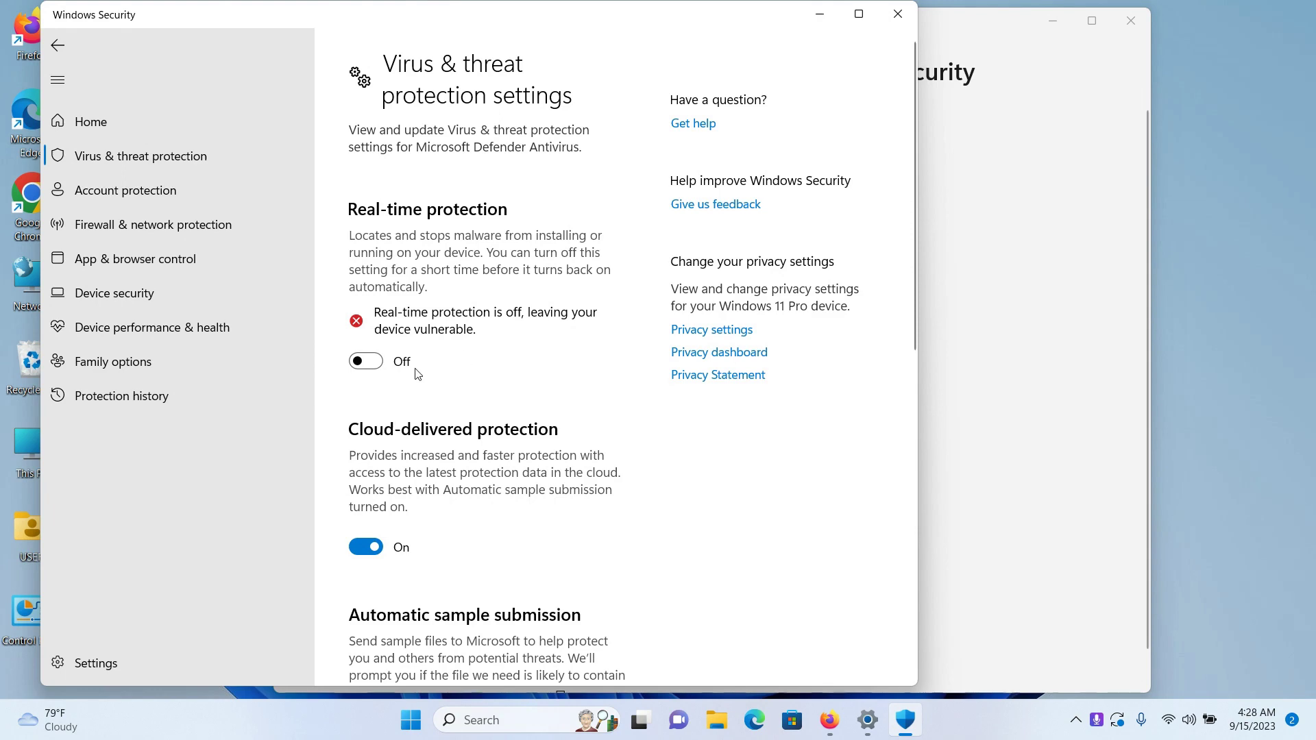
mouse_move(368, 362)
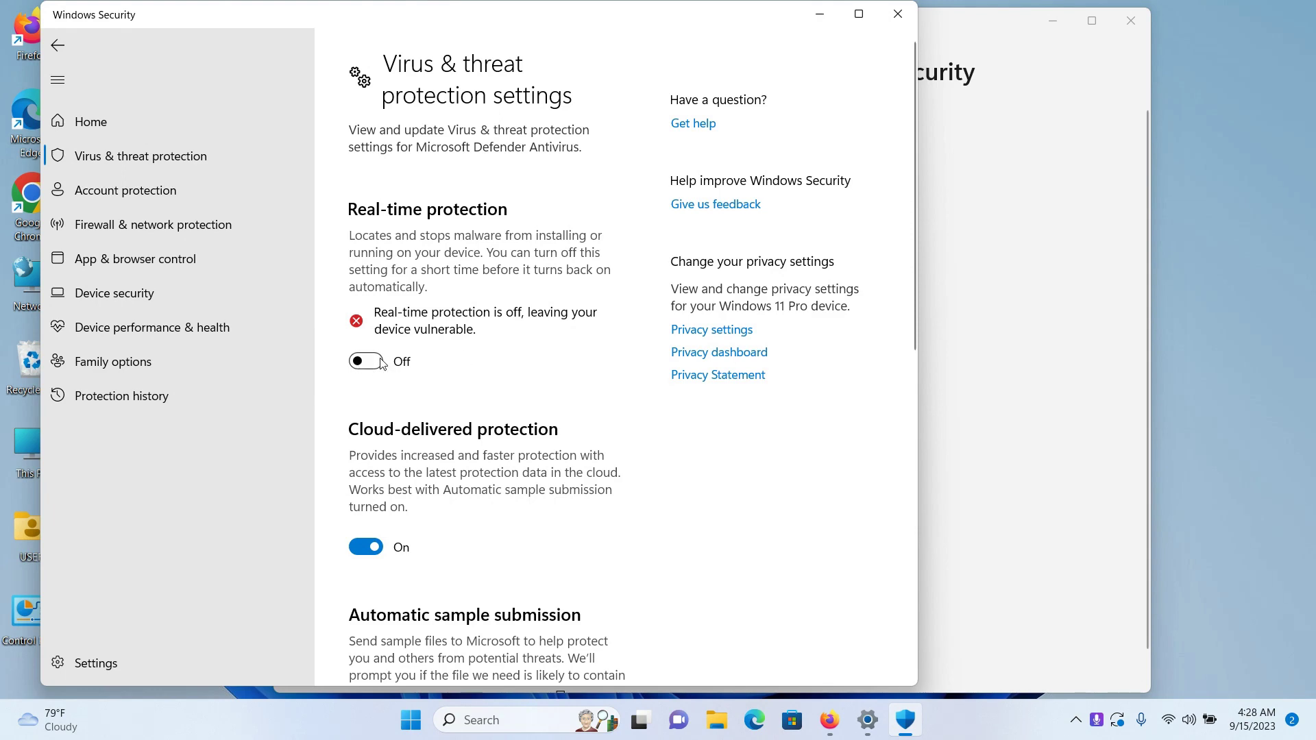
mouse_move(633, 389)
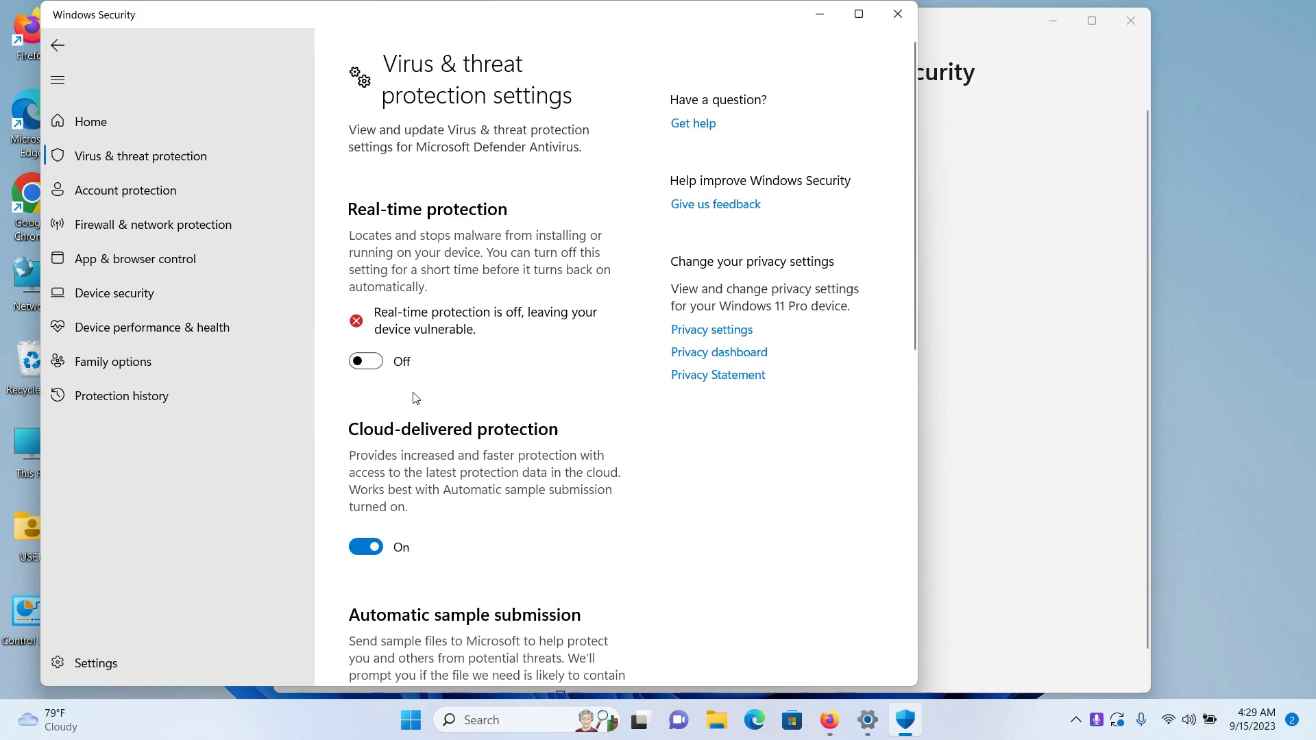
left_click(364, 361)
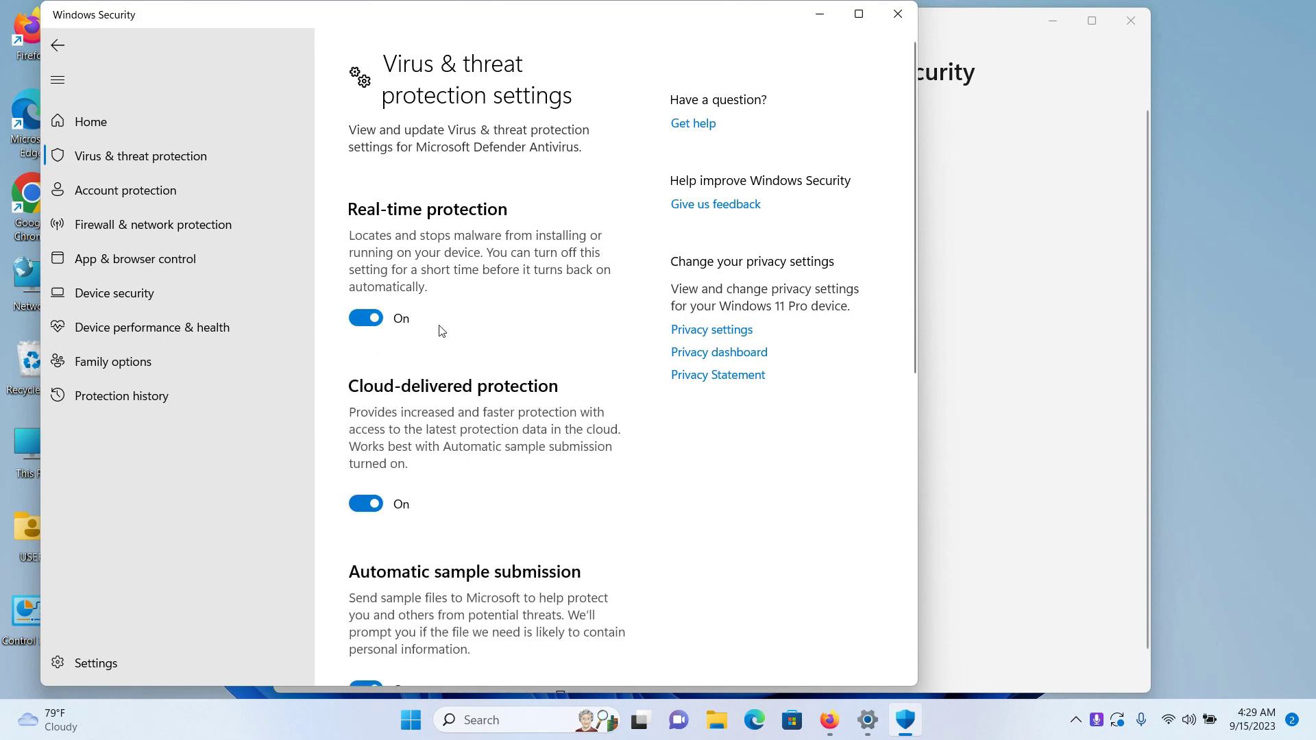
mouse_move(820, 446)
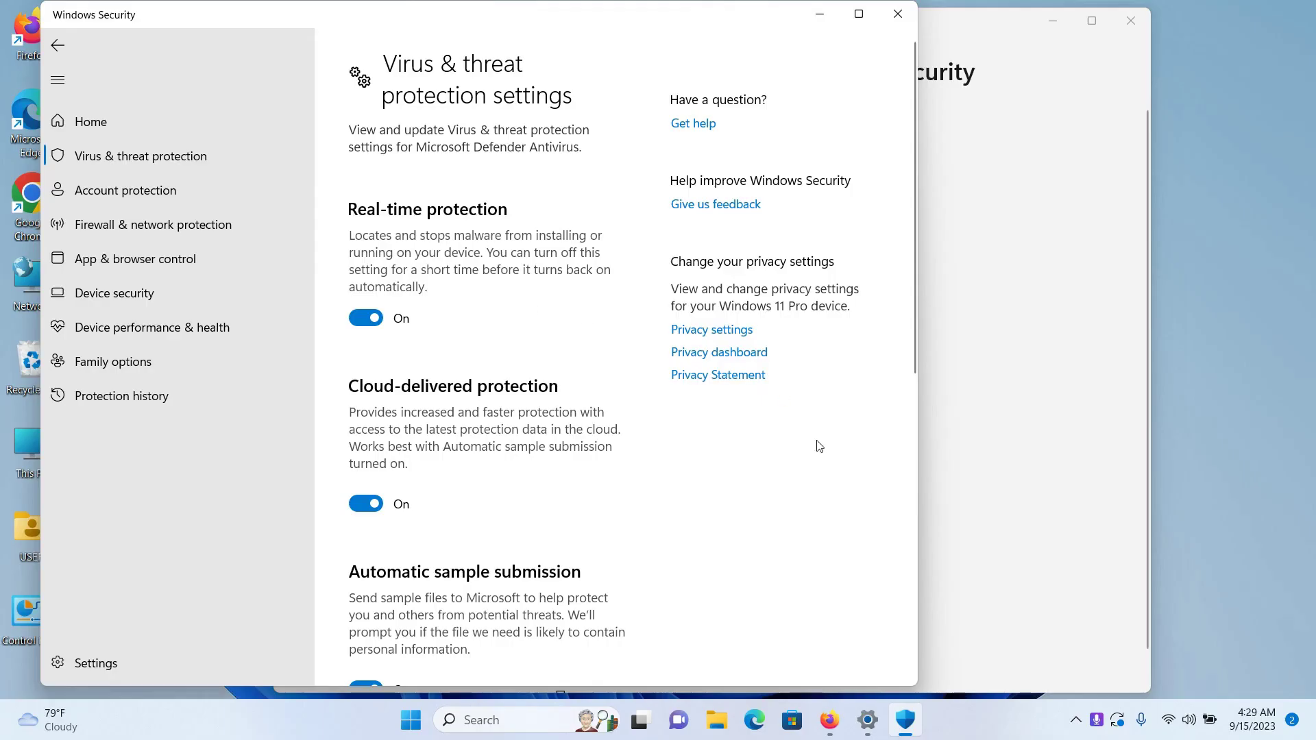